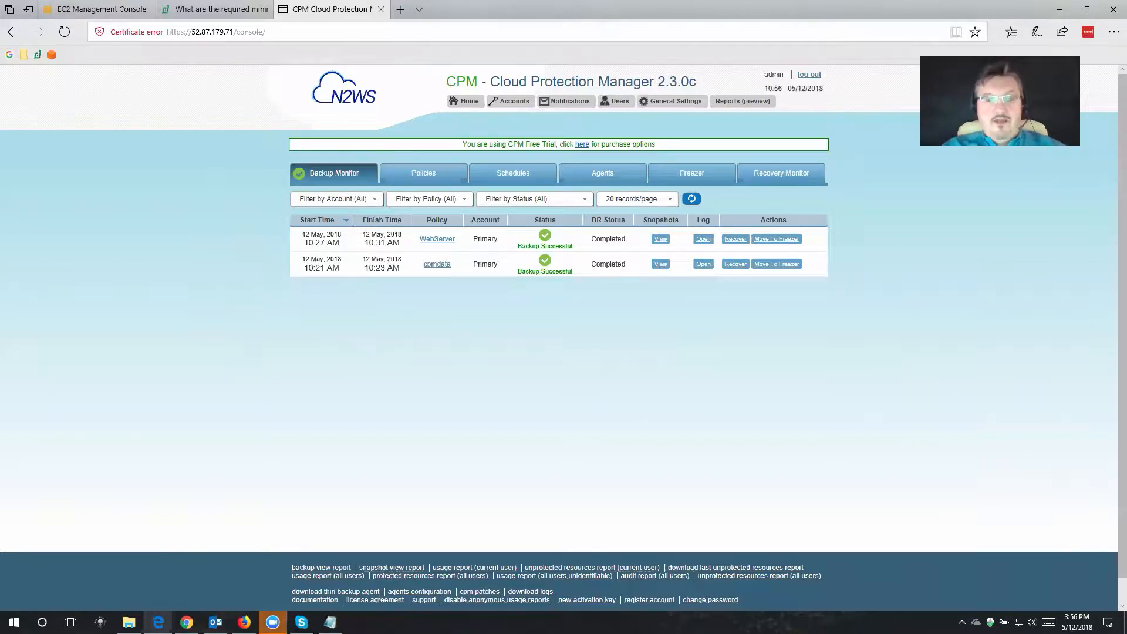
{"action": "mouse_move", "coordinate": [544, 111]}
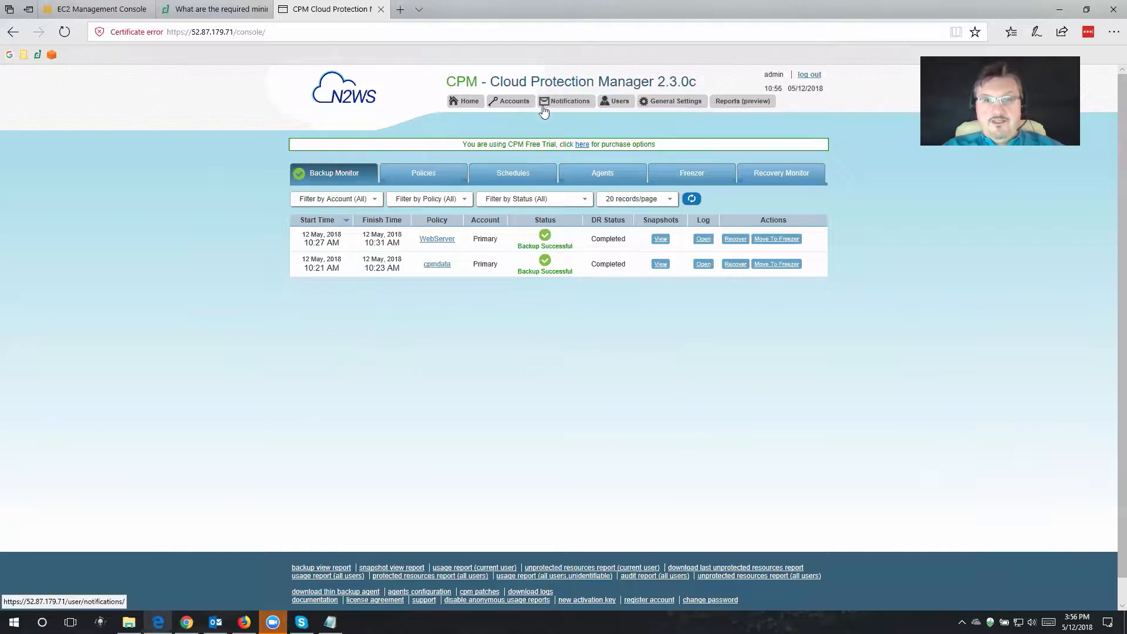
{"action": "mouse_move", "coordinate": [544, 96]}
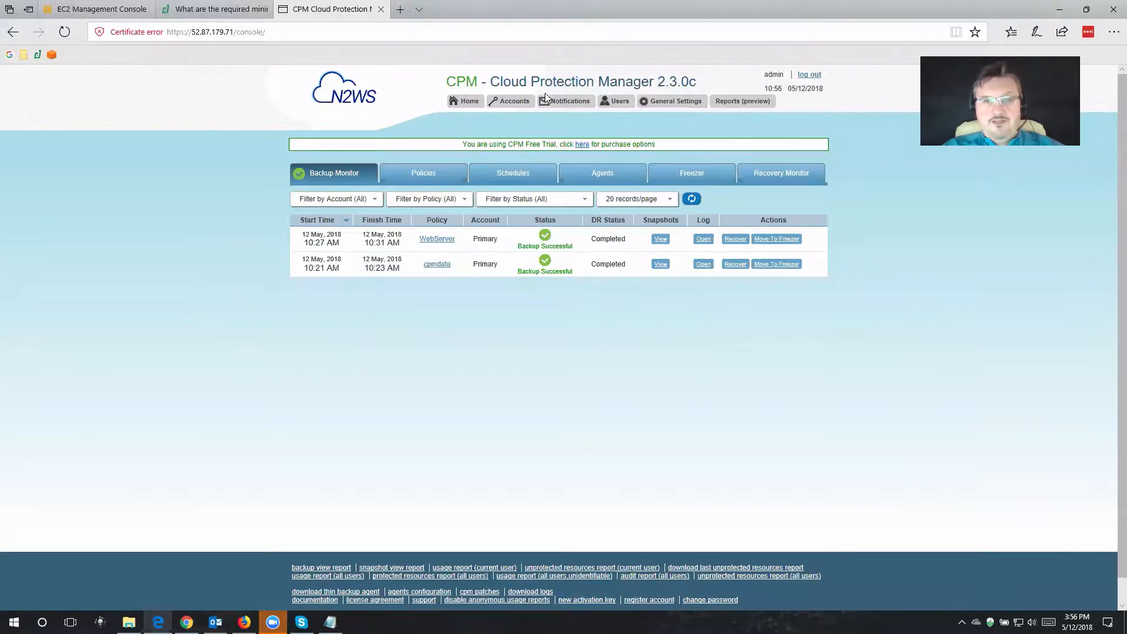
{"action": "mouse_move", "coordinate": [560, 137]}
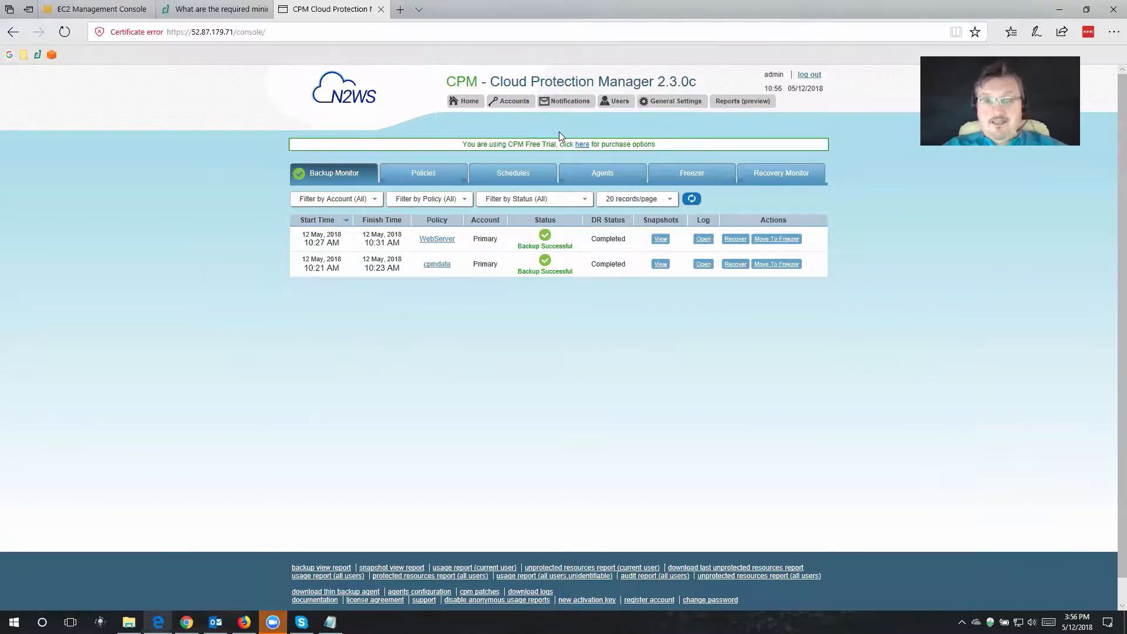
{"action": "mouse_move", "coordinate": [571, 121]}
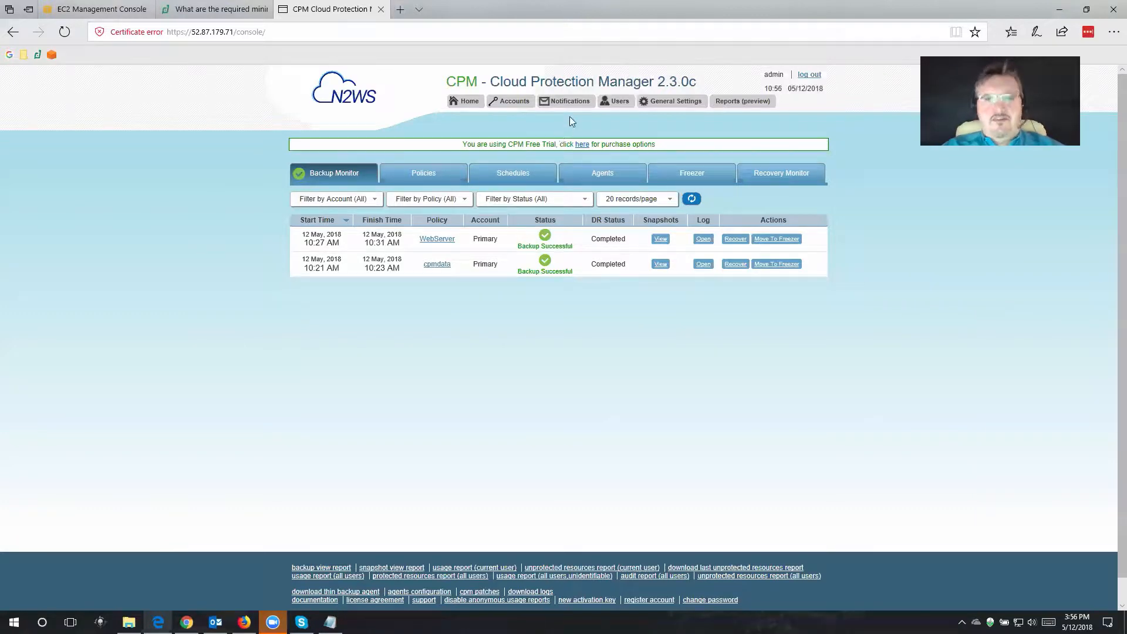
Step: Set notification authentication to CPM Instance IAM Role, apply it, and reopen Notifications
{"action": "left_click", "coordinate": [570, 101]}
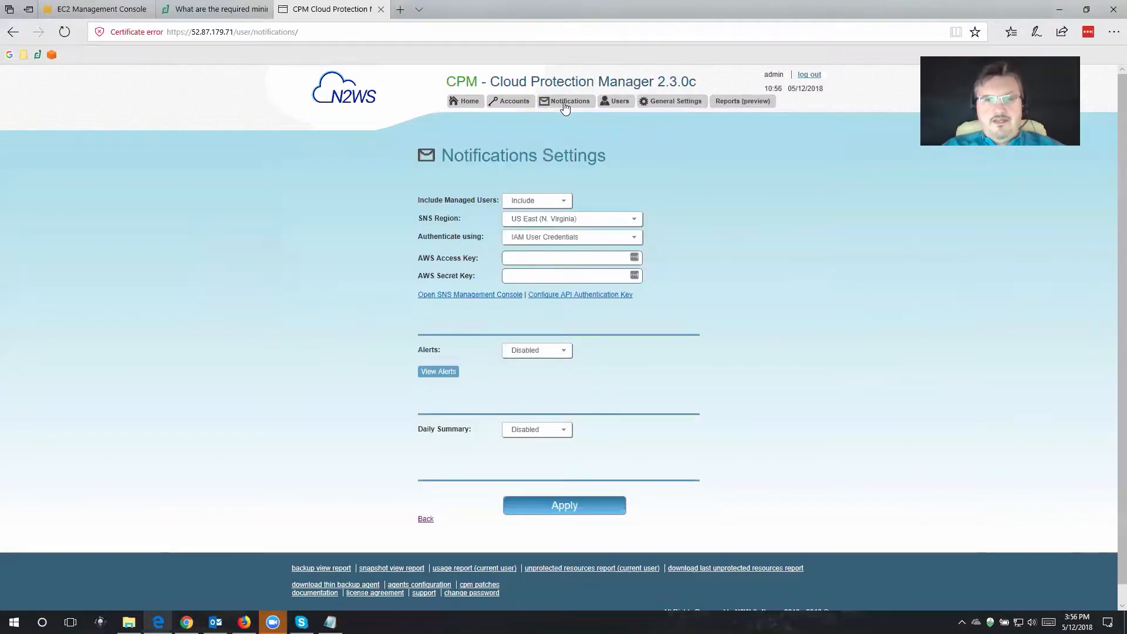
{"action": "mouse_move", "coordinate": [465, 284]}
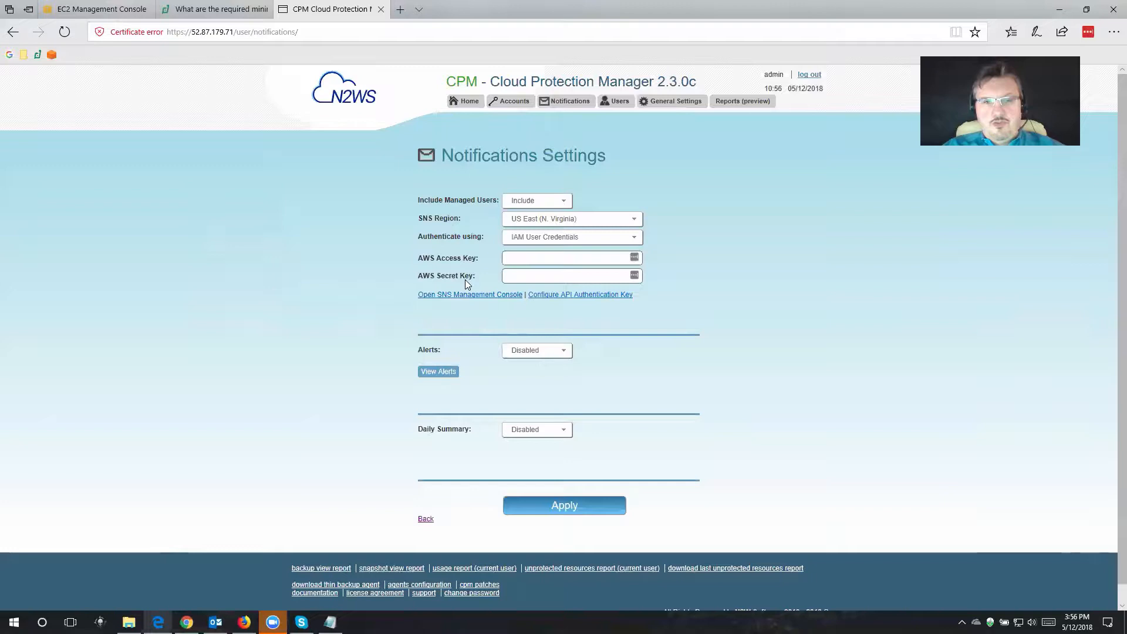
{"action": "left_click", "coordinate": [570, 236]}
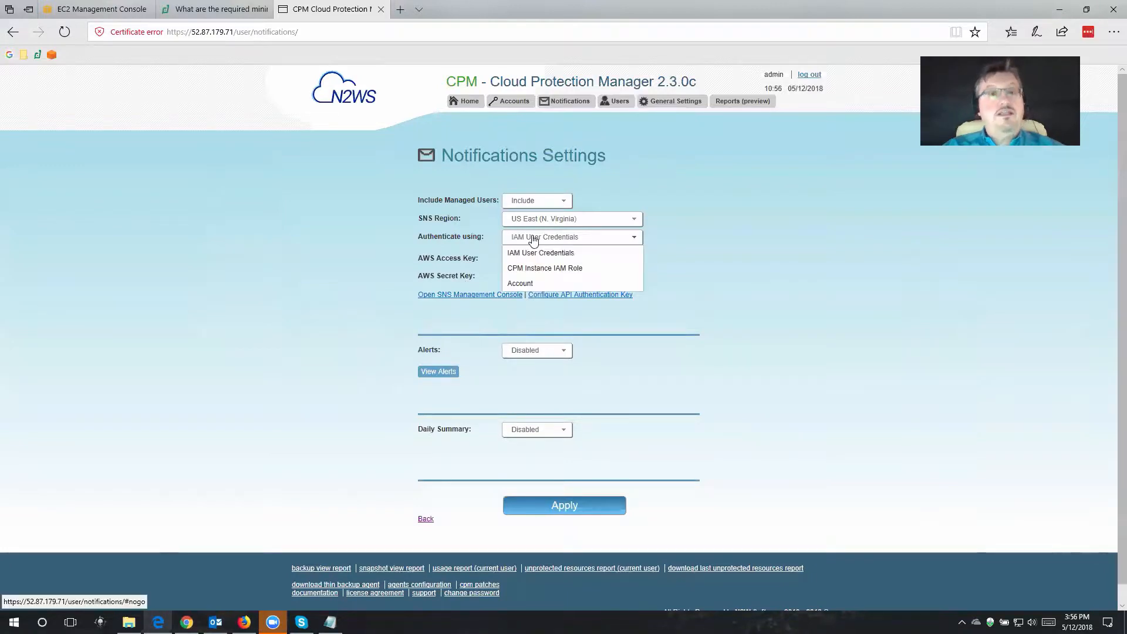
{"action": "mouse_move", "coordinate": [534, 243]}
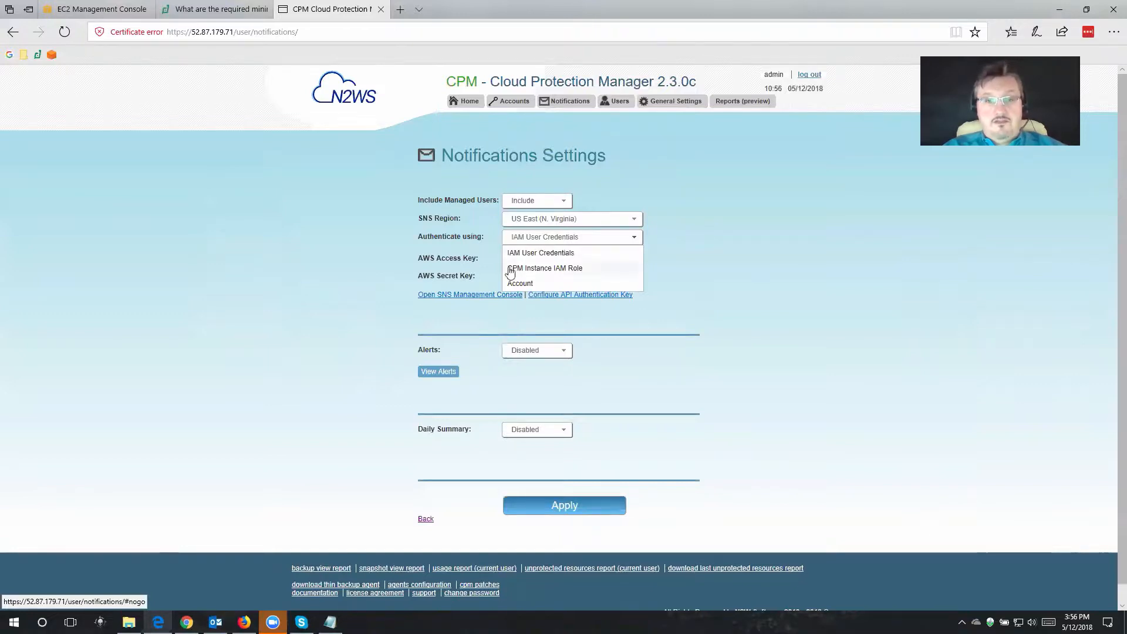
{"action": "left_click", "coordinate": [545, 268]}
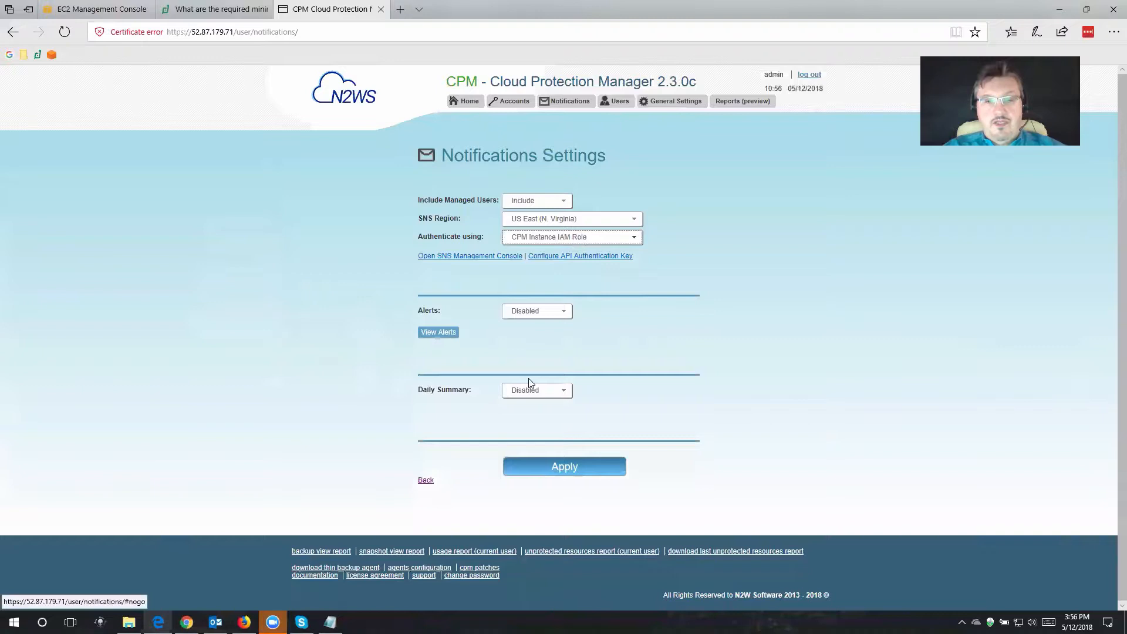
{"action": "left_click", "coordinate": [564, 466]}
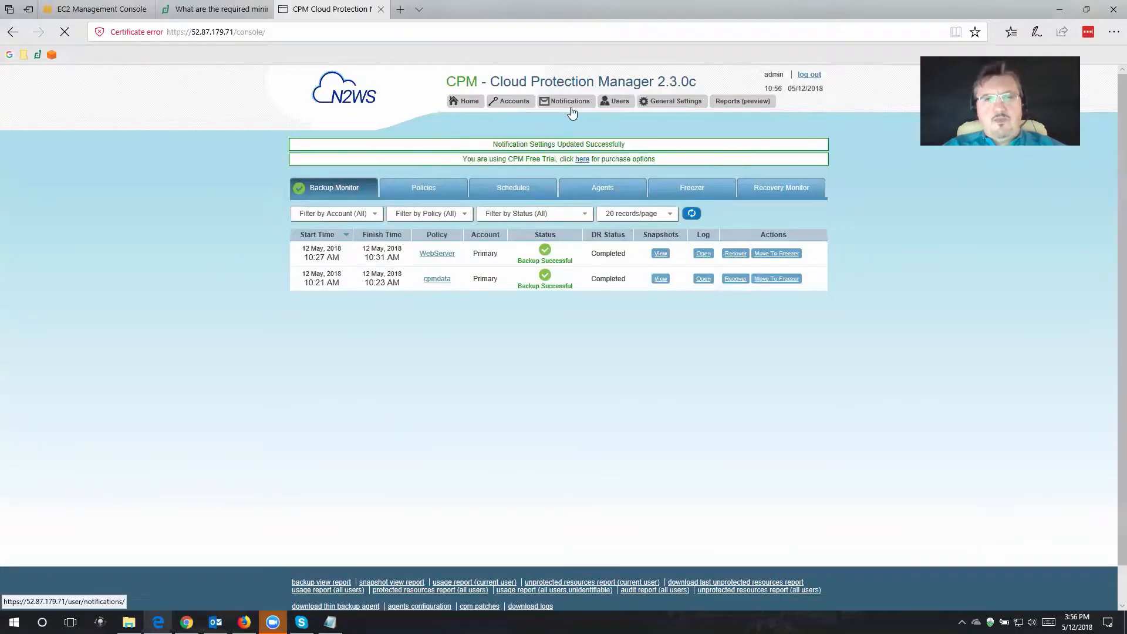
{"action": "left_click", "coordinate": [569, 100]}
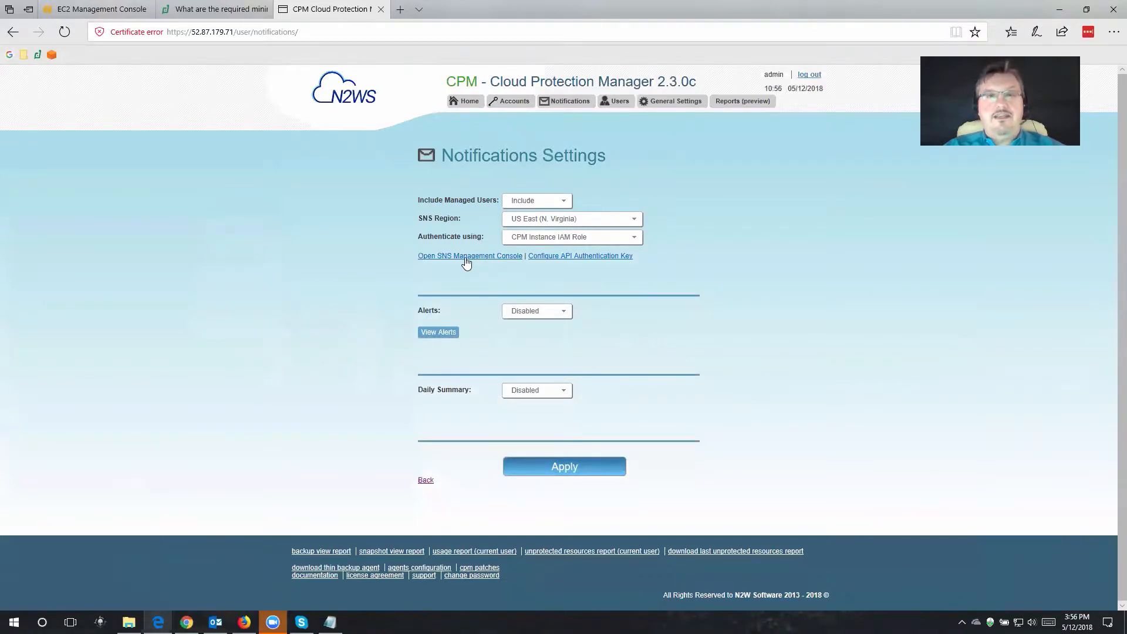
Step: From CPM, open the SNS Management Console and create a topic named N2WSCPM
{"action": "left_click", "coordinate": [469, 256]}
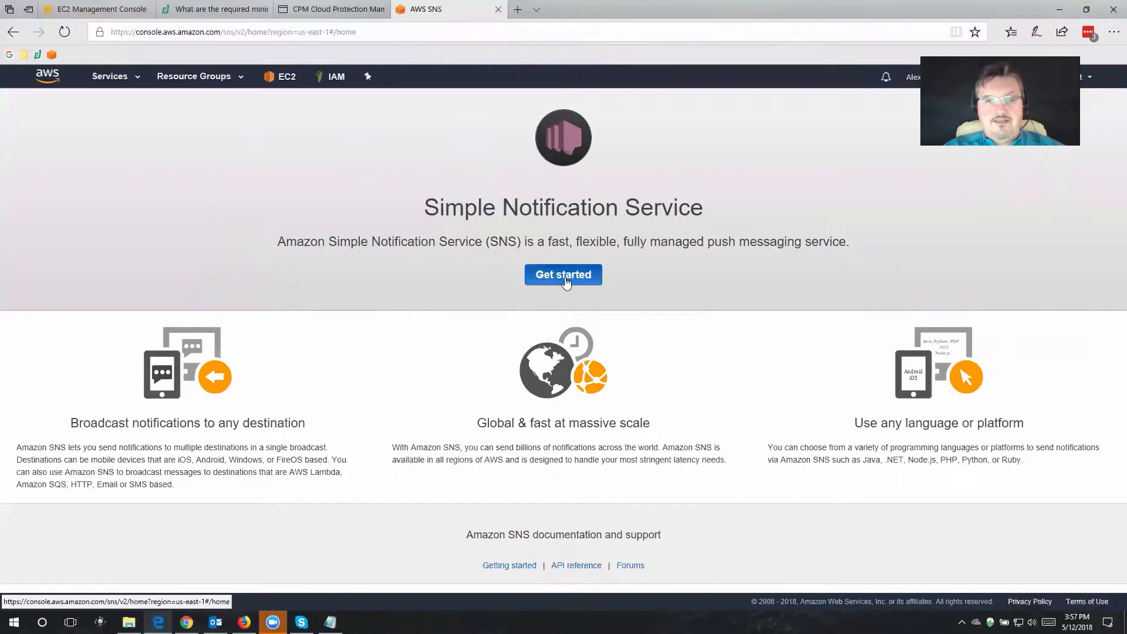
{"action": "left_click", "coordinate": [563, 275]}
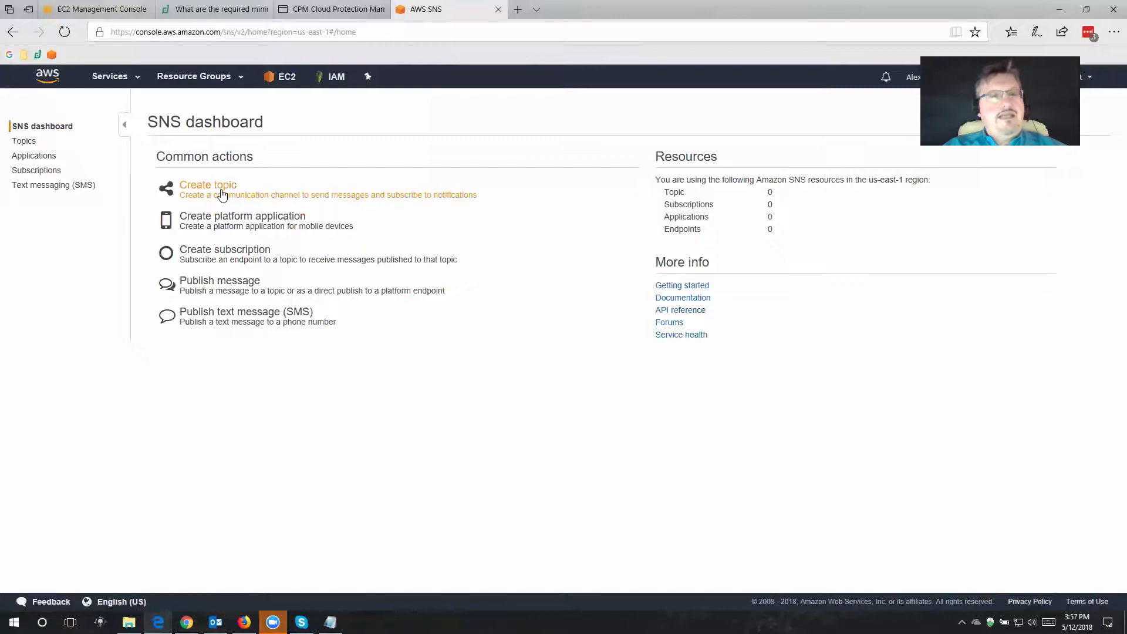
{"action": "left_click", "coordinate": [208, 184]}
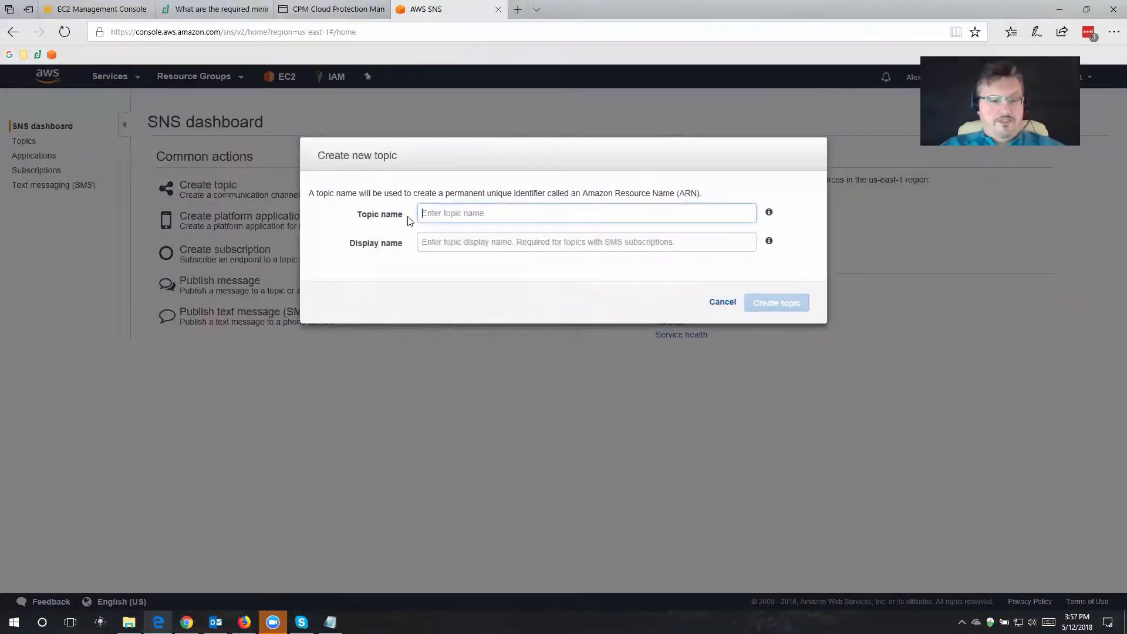
{"action": "type", "text": "N2W"}
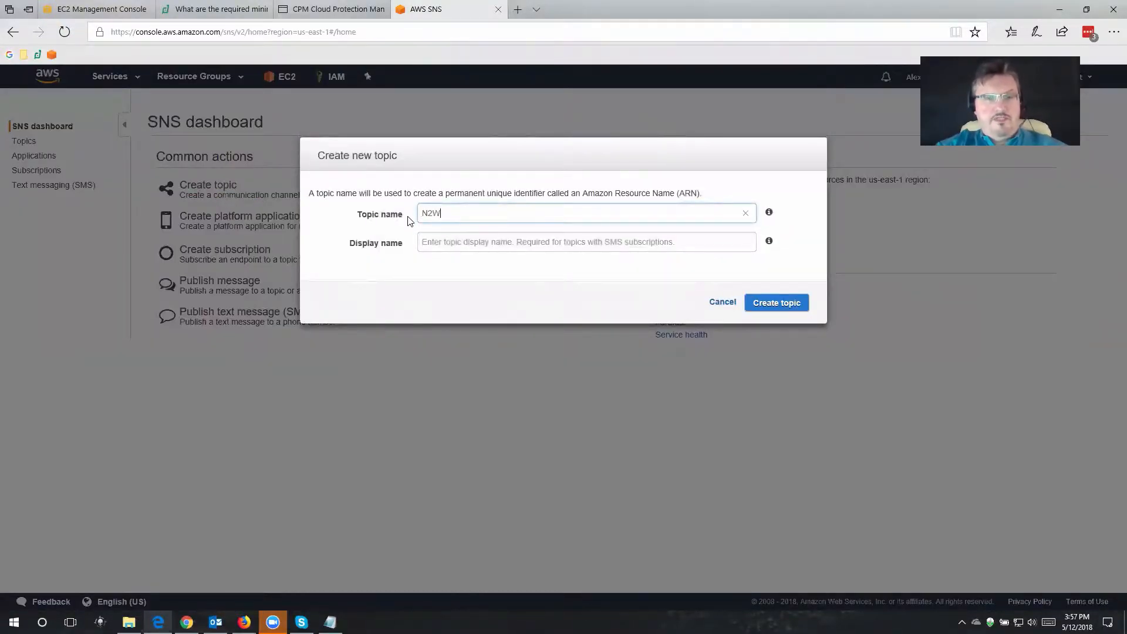
{"action": "type", "text": "SCPM"}
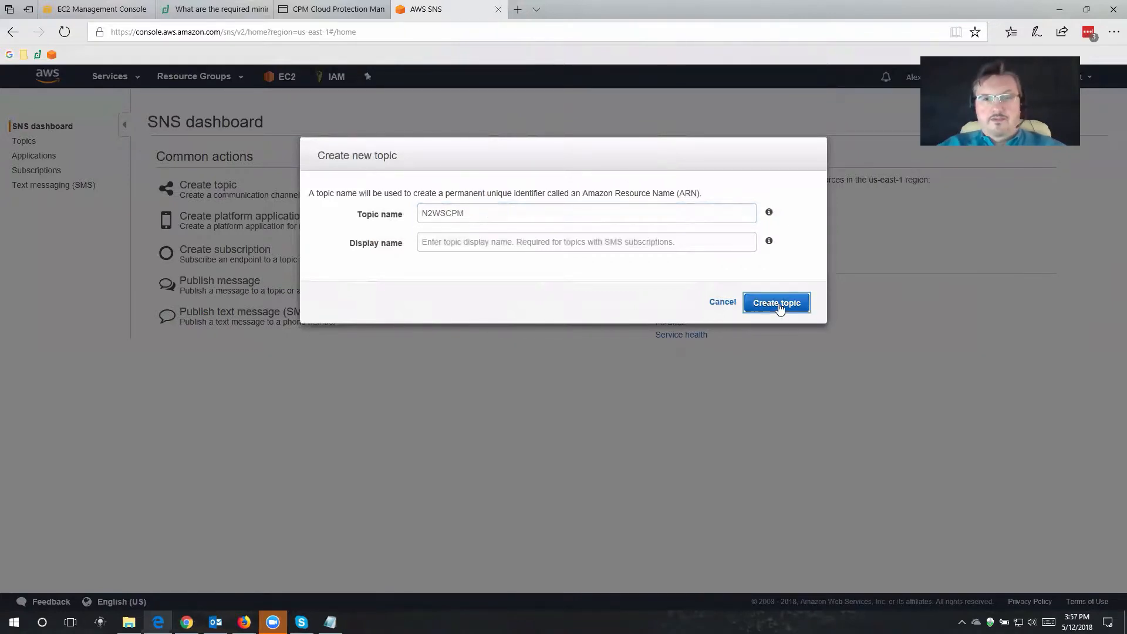
{"action": "left_click", "coordinate": [776, 301]}
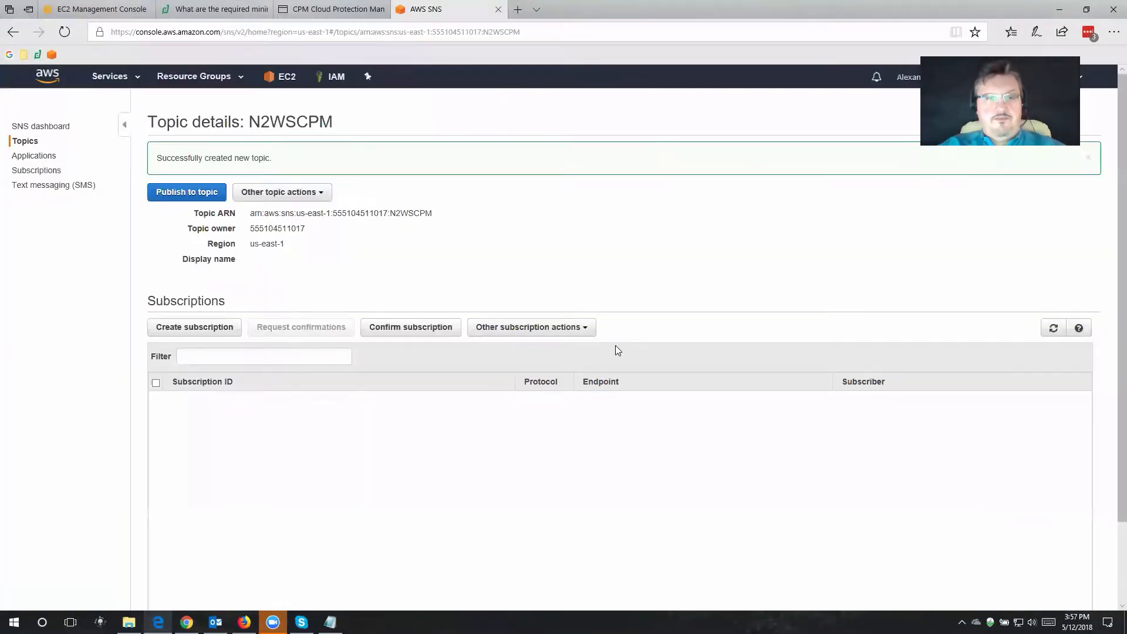
{"action": "mouse_move", "coordinate": [266, 227]}
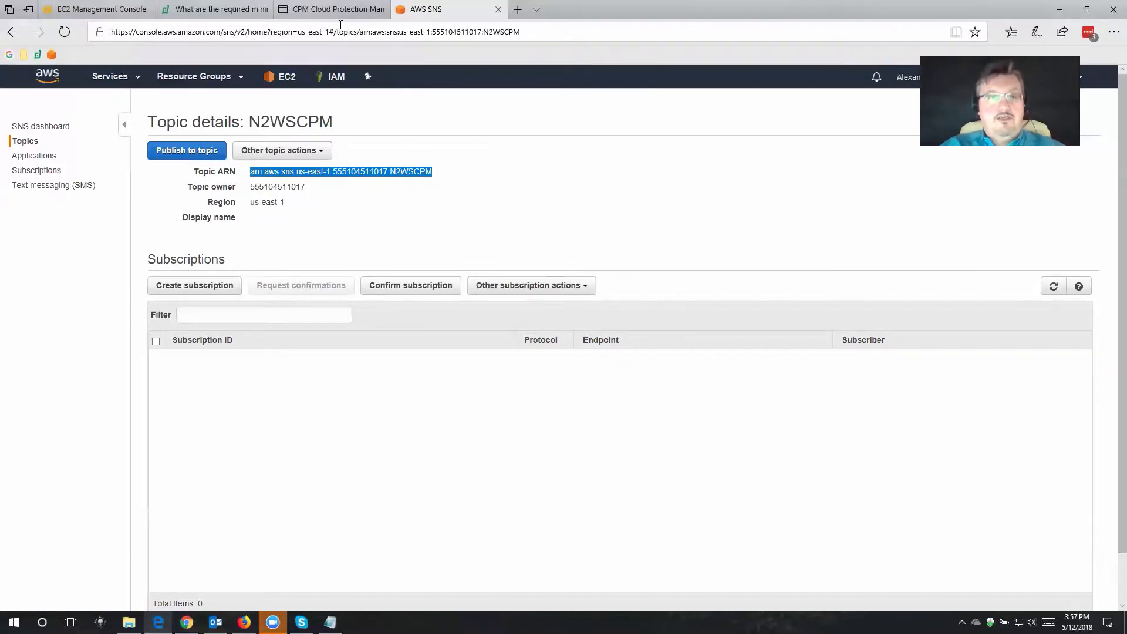
Step: Back in CPM notification settings, turn alerts on
{"action": "left_click", "coordinate": [331, 9]}
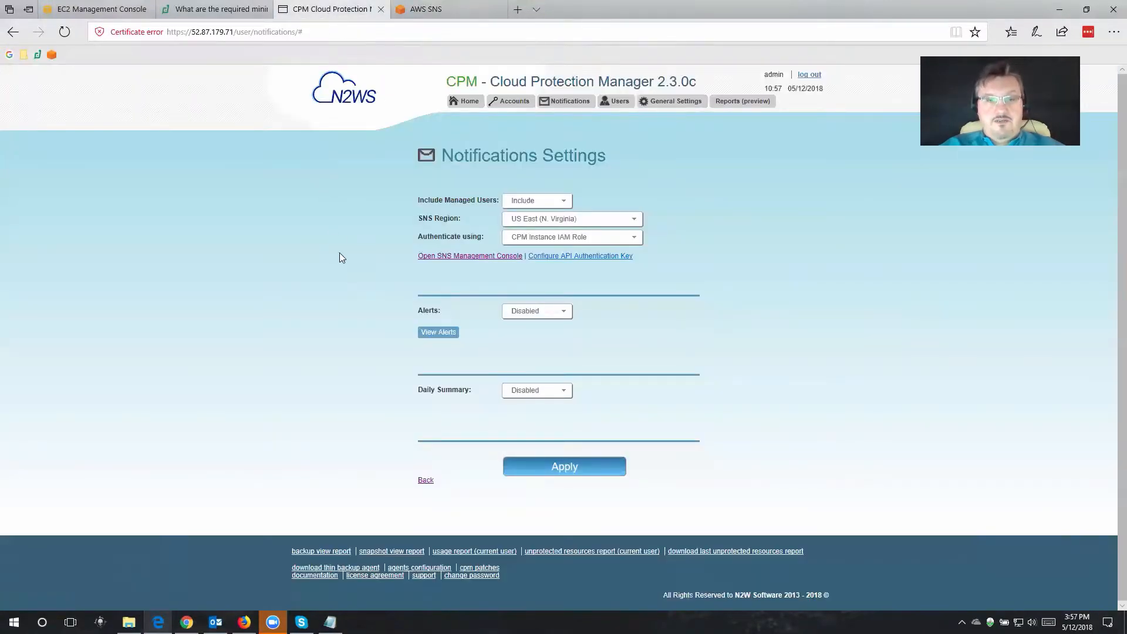
{"action": "left_click", "coordinate": [536, 310]}
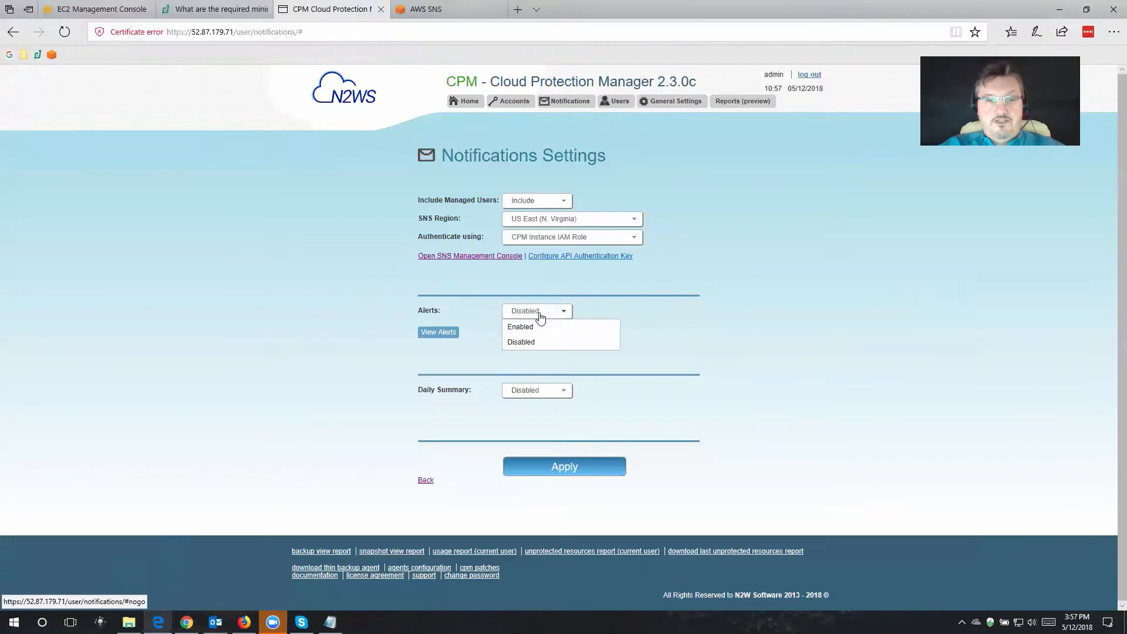
{"action": "left_click", "coordinate": [519, 326]}
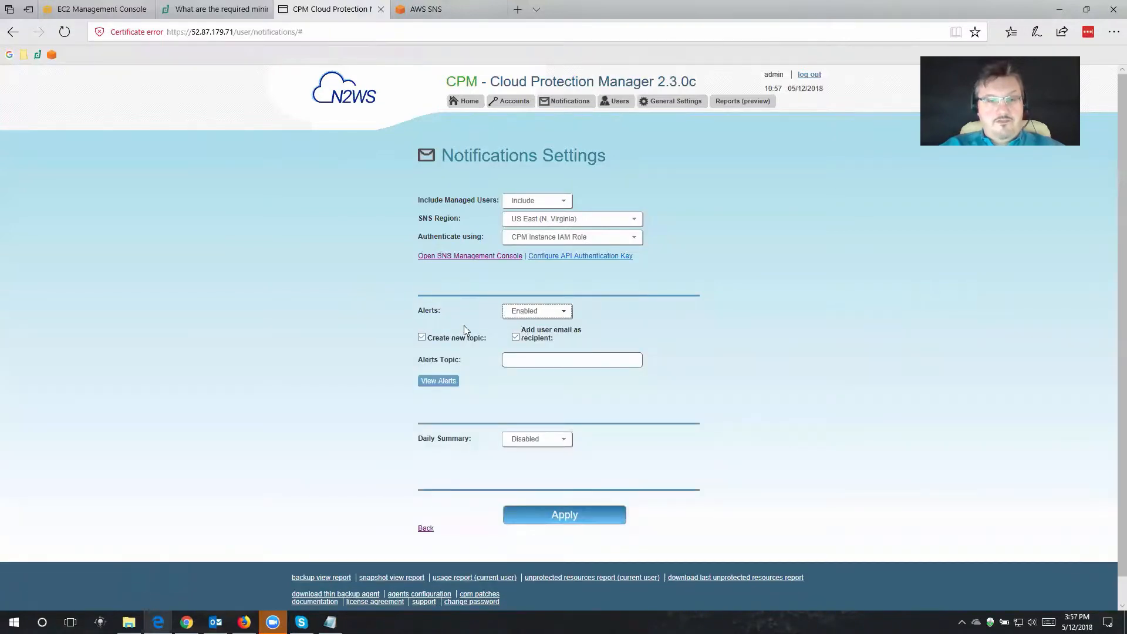
{"action": "left_click", "coordinate": [421, 337]}
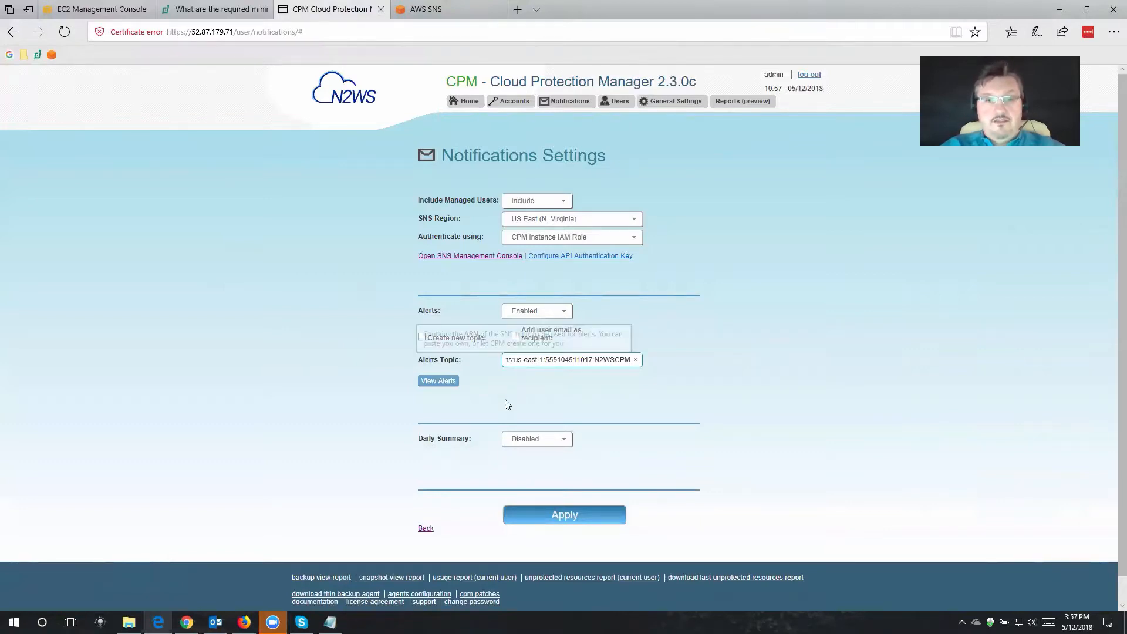
{"action": "left_click", "coordinate": [536, 438]}
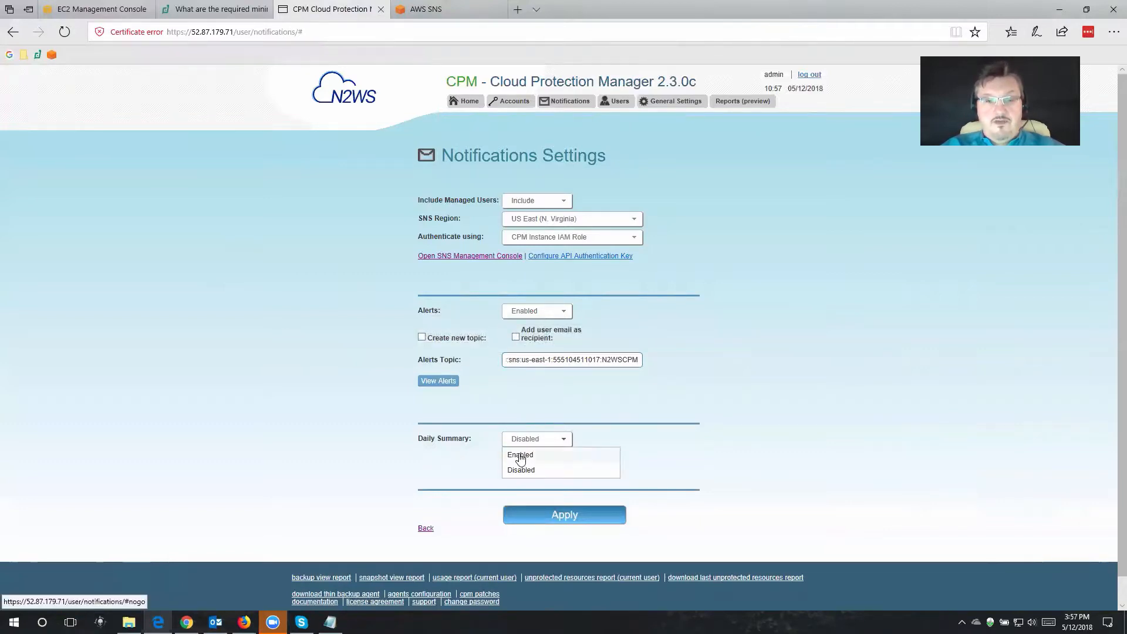
{"action": "left_click", "coordinate": [519, 454]}
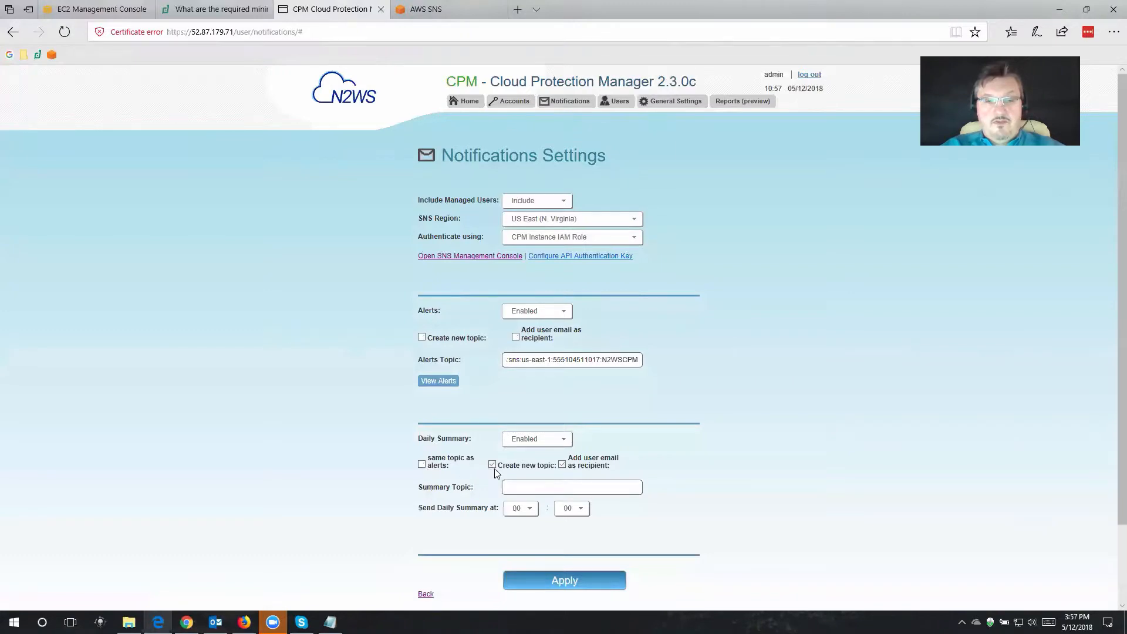
{"action": "left_click", "coordinate": [491, 465]}
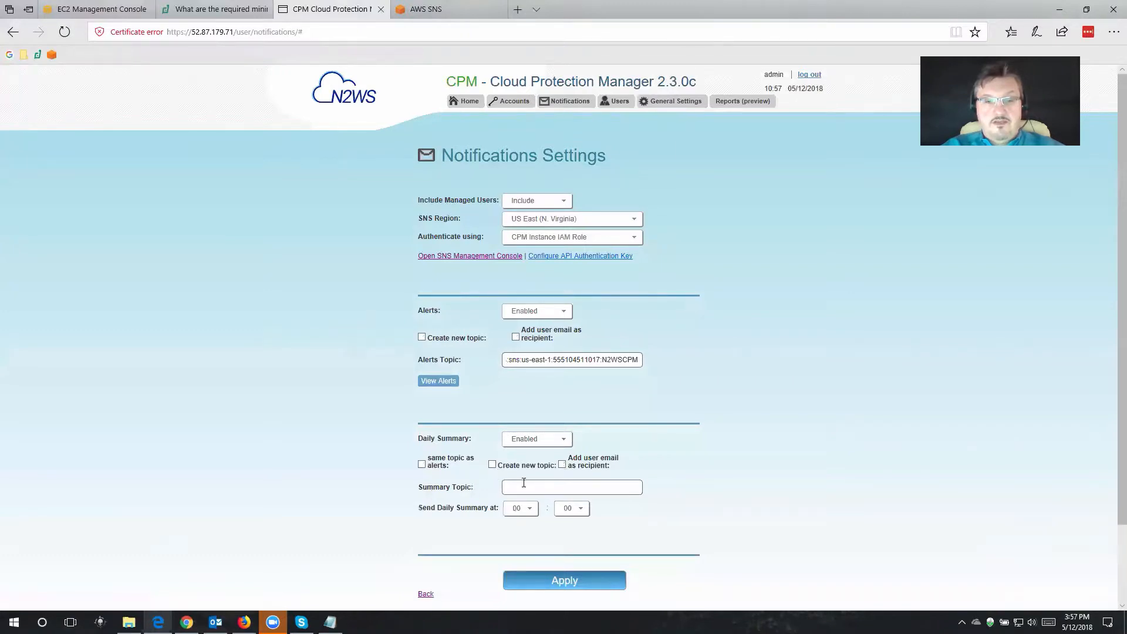
{"action": "left_click", "coordinate": [571, 486]}
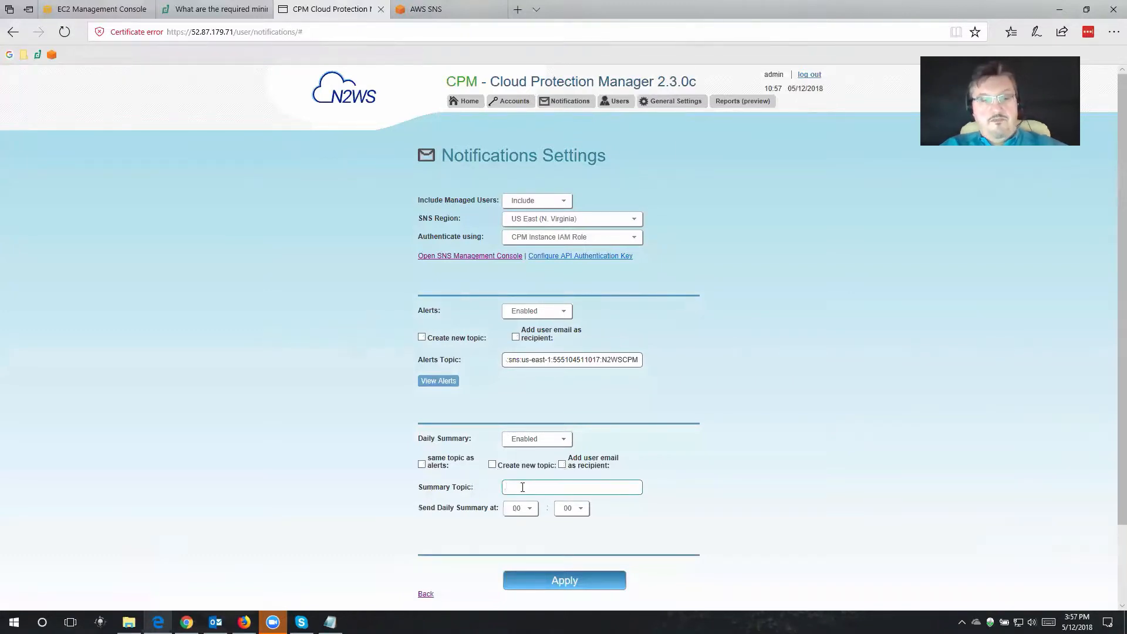
{"action": "type", "text": "arn:aws:sns:us-east-1:555104511017:N2WSCPM"}
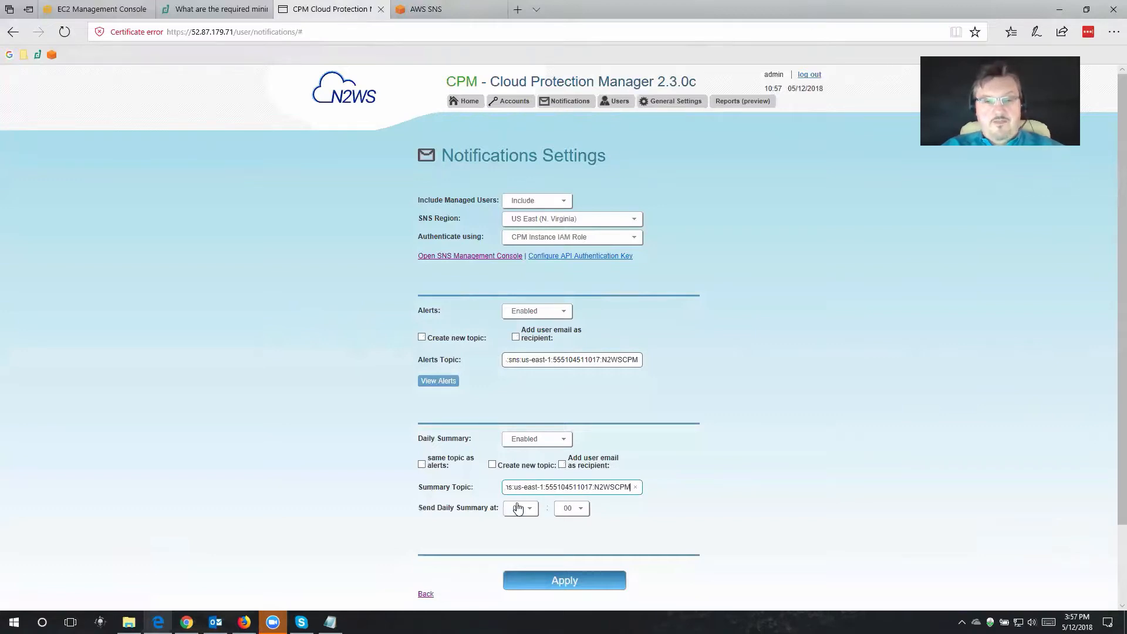
{"action": "left_click", "coordinate": [517, 508]}
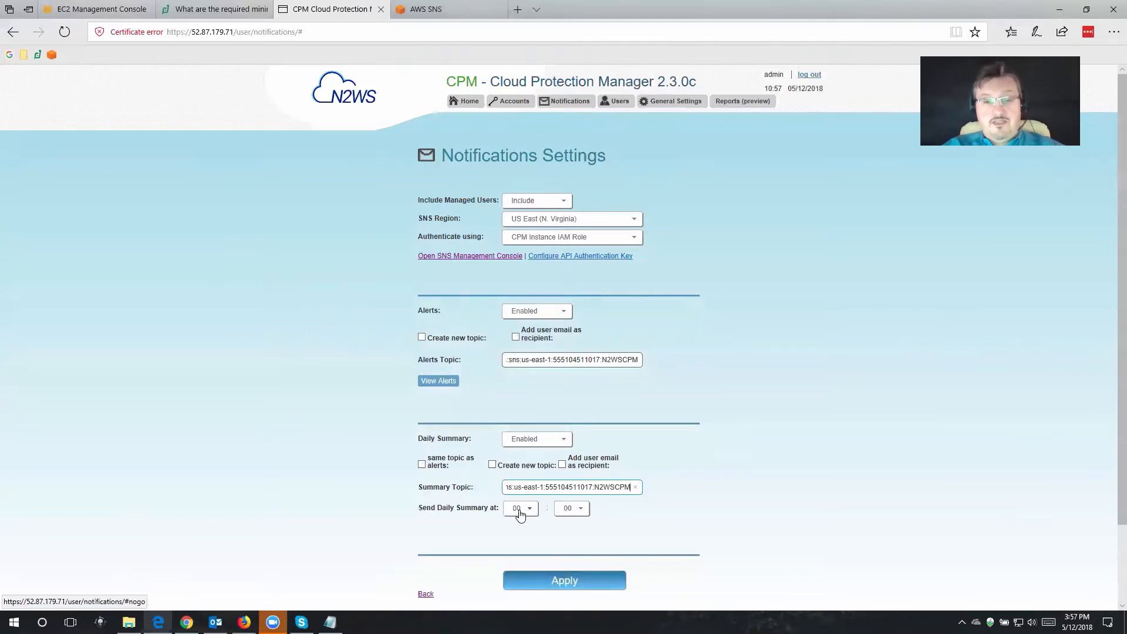
{"action": "left_click", "coordinate": [519, 508]}
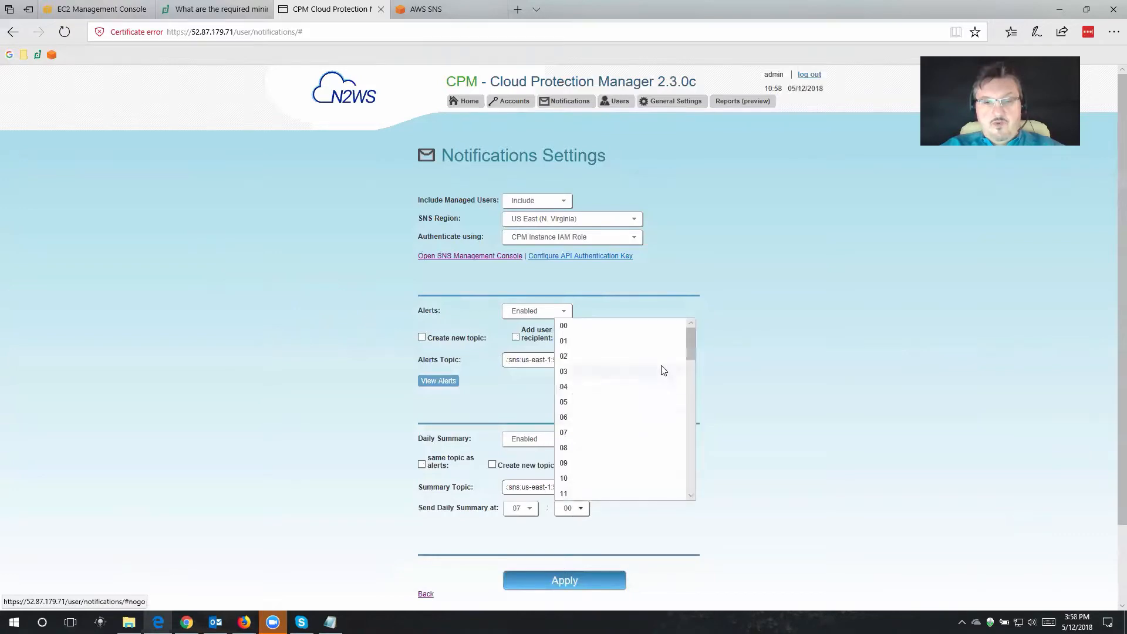
{"action": "scroll", "scroll_direction": "down", "scroll_amount": 3}
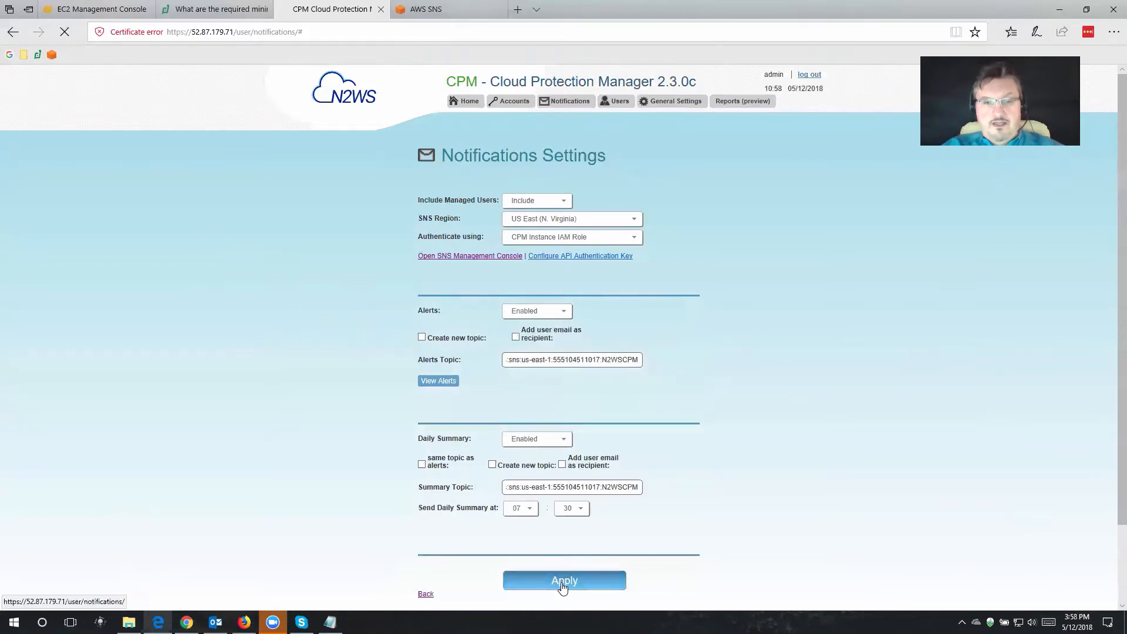
{"action": "left_click", "coordinate": [563, 580]}
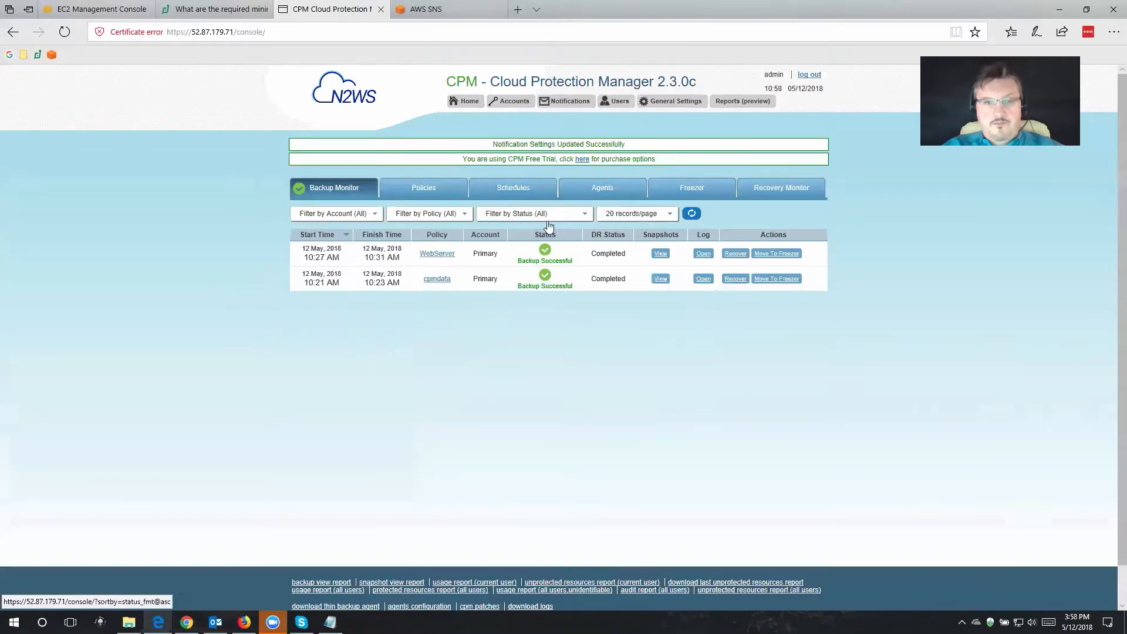
Step: Reopen Notifications to review the N2WSCPM alert and summary topics and 07:30 send time
{"action": "left_click", "coordinate": [565, 100]}
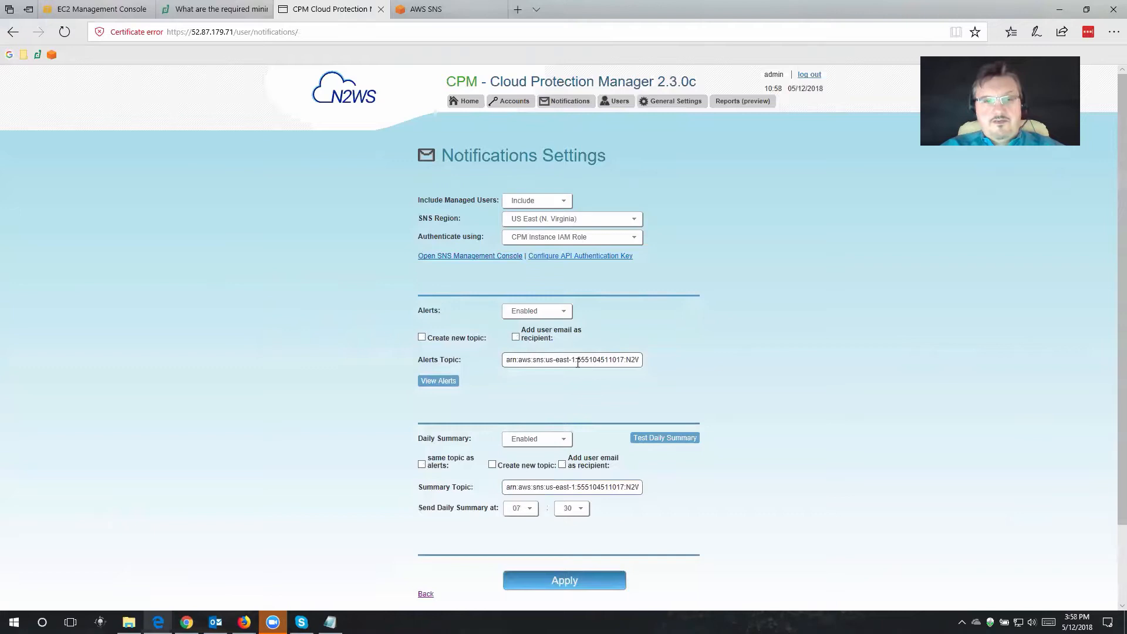
{"action": "mouse_move", "coordinate": [444, 377]}
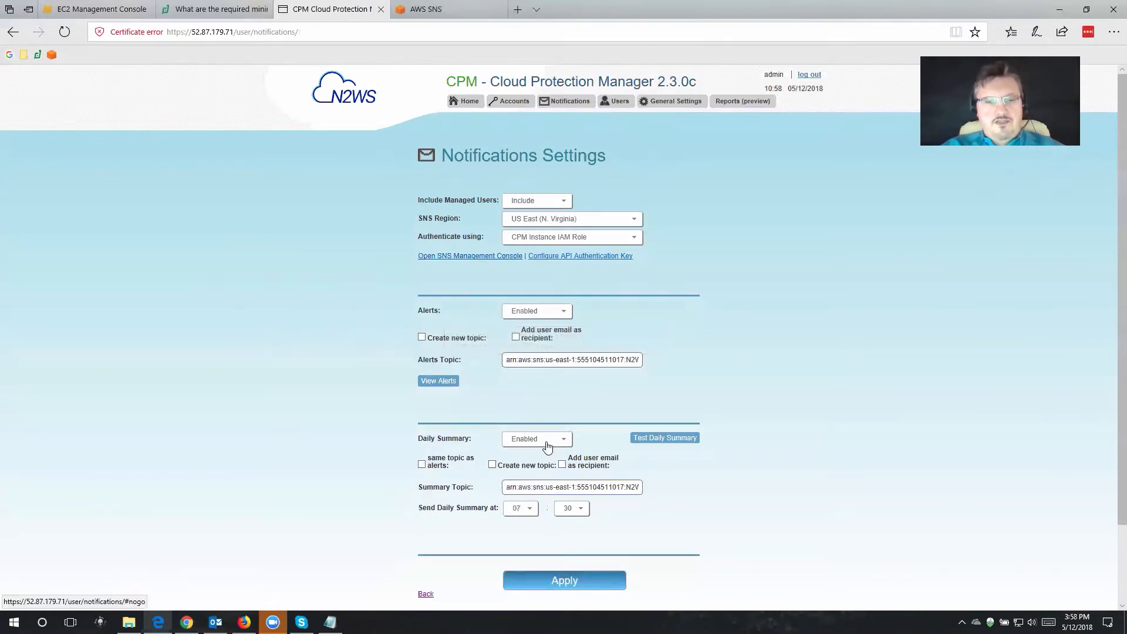
{"action": "mouse_move", "coordinate": [611, 513]}
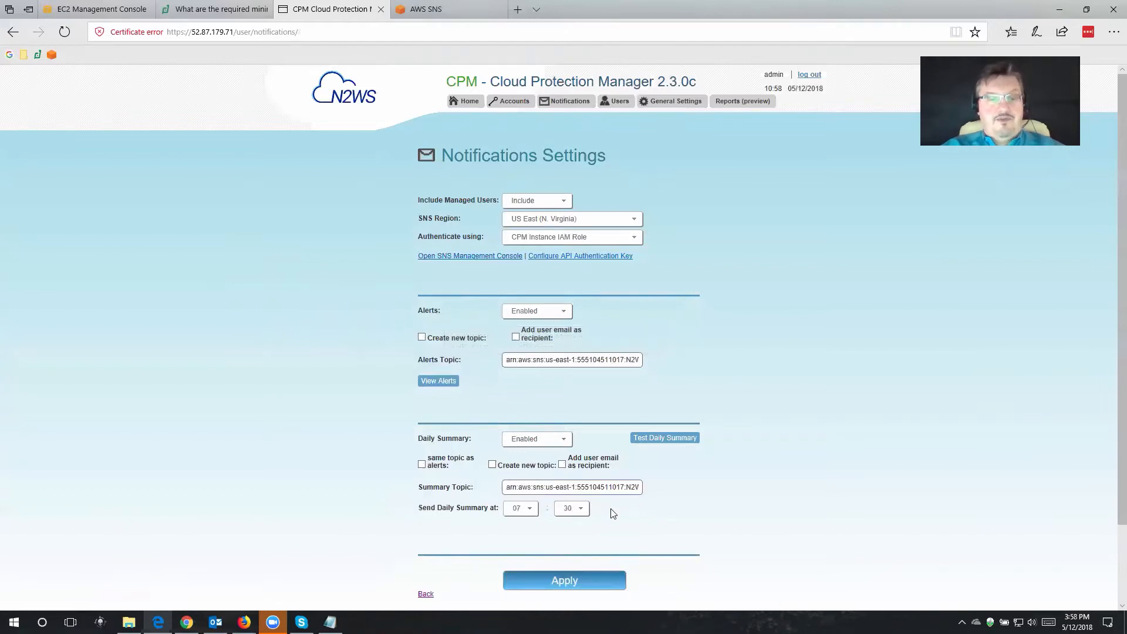
{"action": "left_click", "coordinate": [445, 9]}
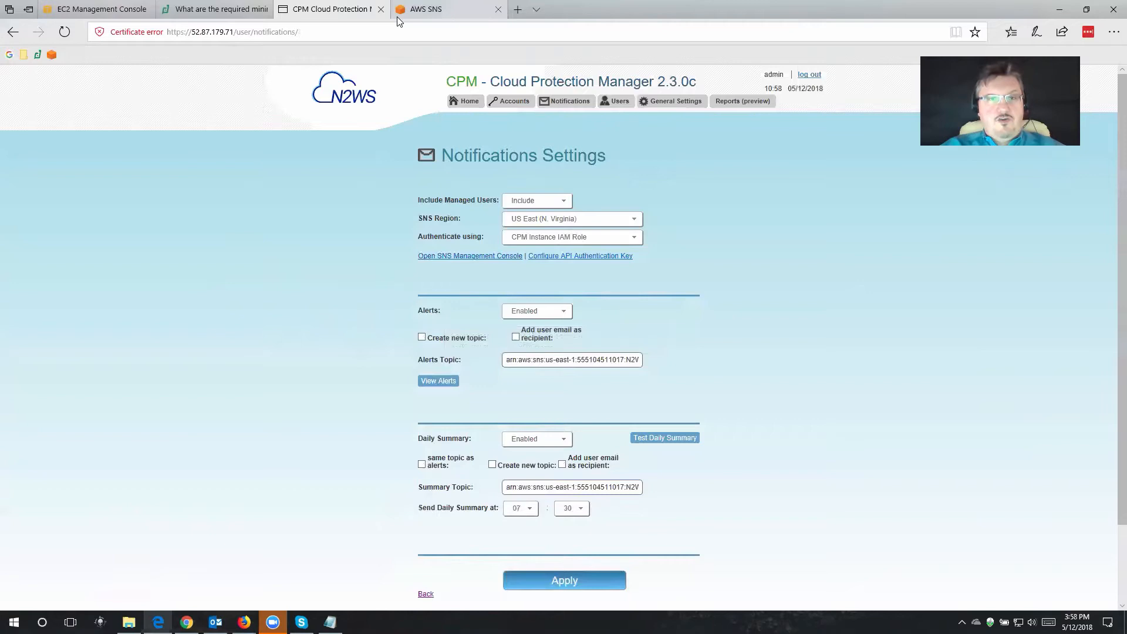
Step: Add an Email subscription with endpoint 'sebastia' to the N2WSCPM topic and dismiss the confirmation
{"action": "left_click", "coordinate": [423, 8]}
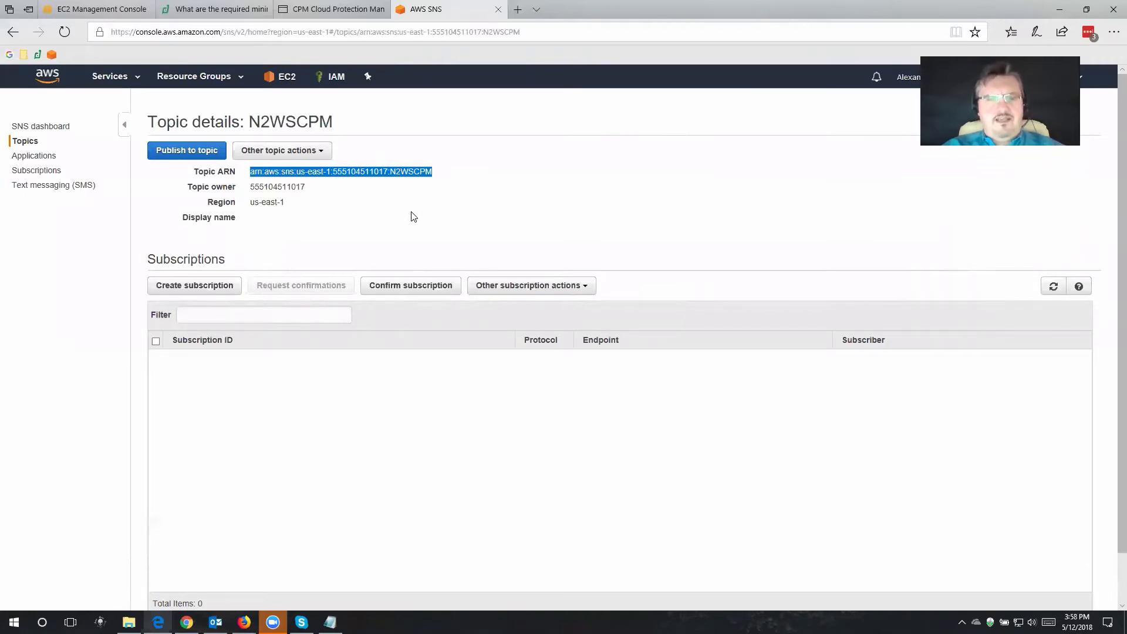
{"action": "mouse_move", "coordinate": [323, 240]}
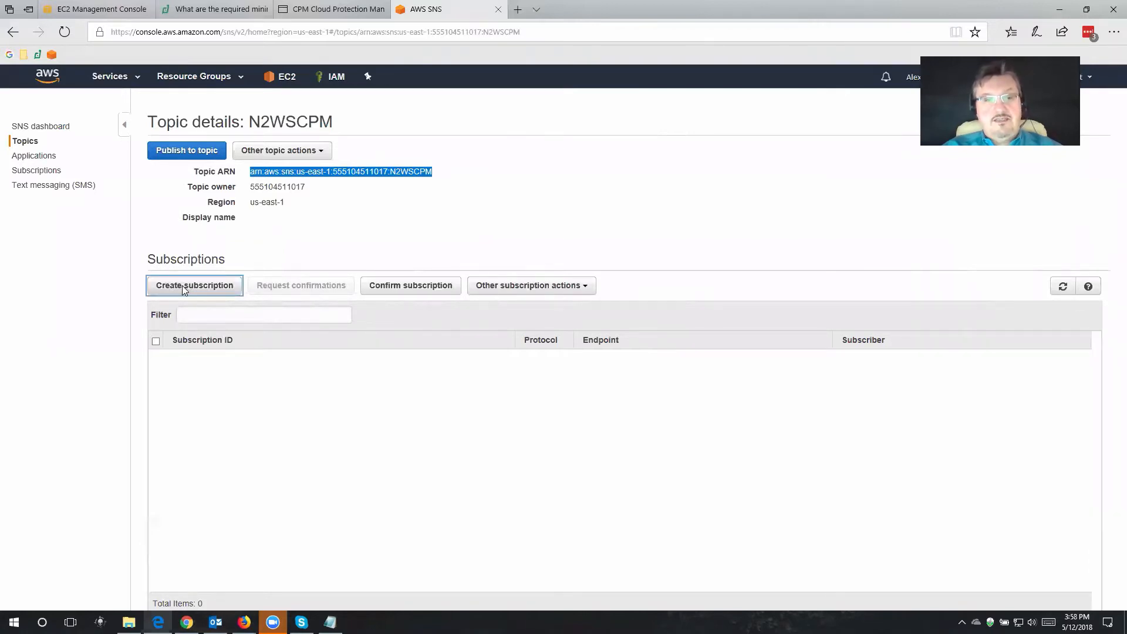
{"action": "left_click", "coordinate": [195, 284]}
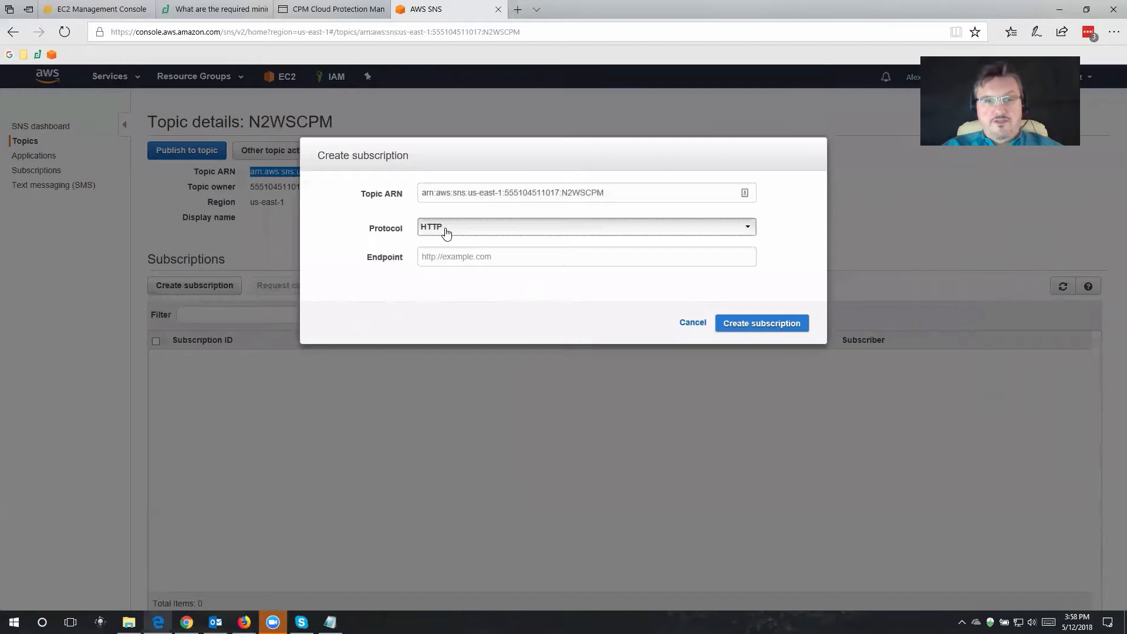
{"action": "left_click", "coordinate": [586, 227]}
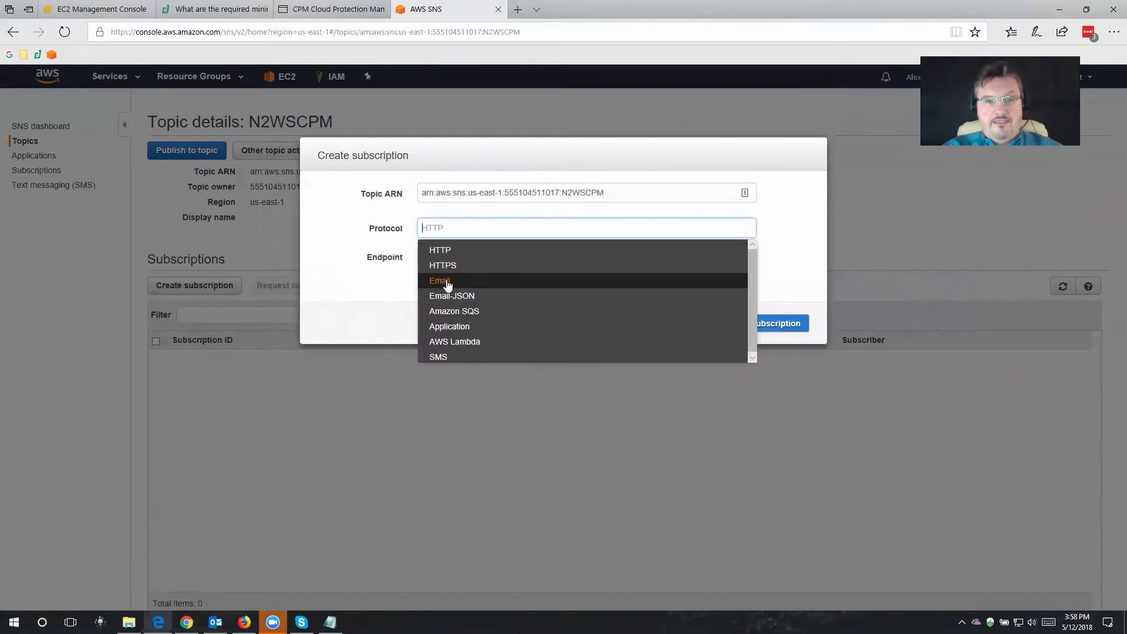
{"action": "left_click", "coordinate": [439, 281]}
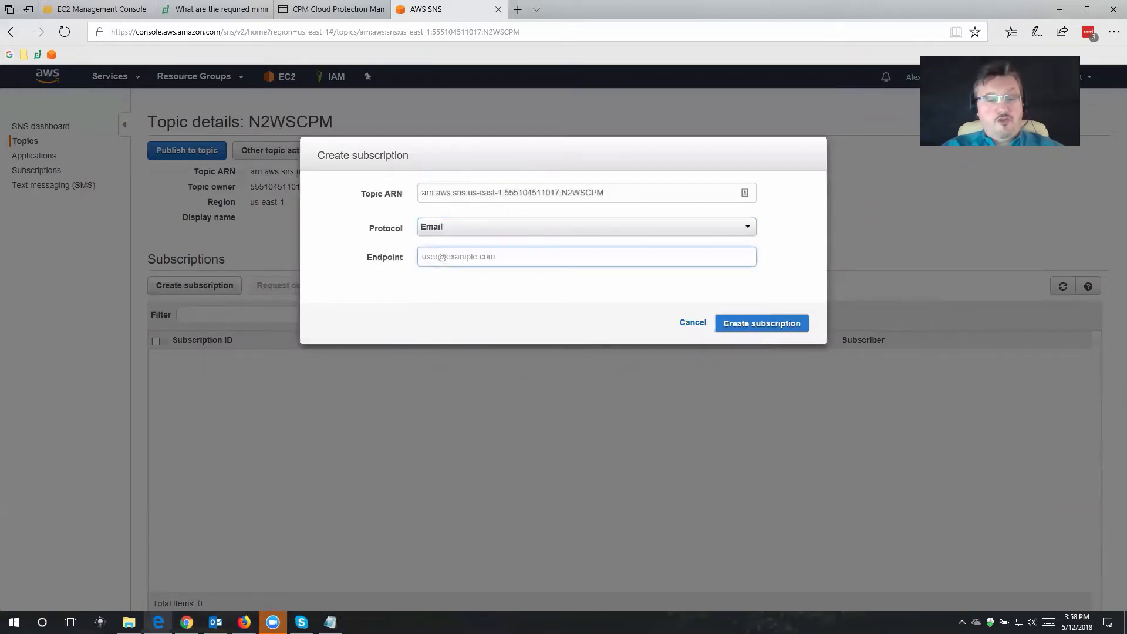
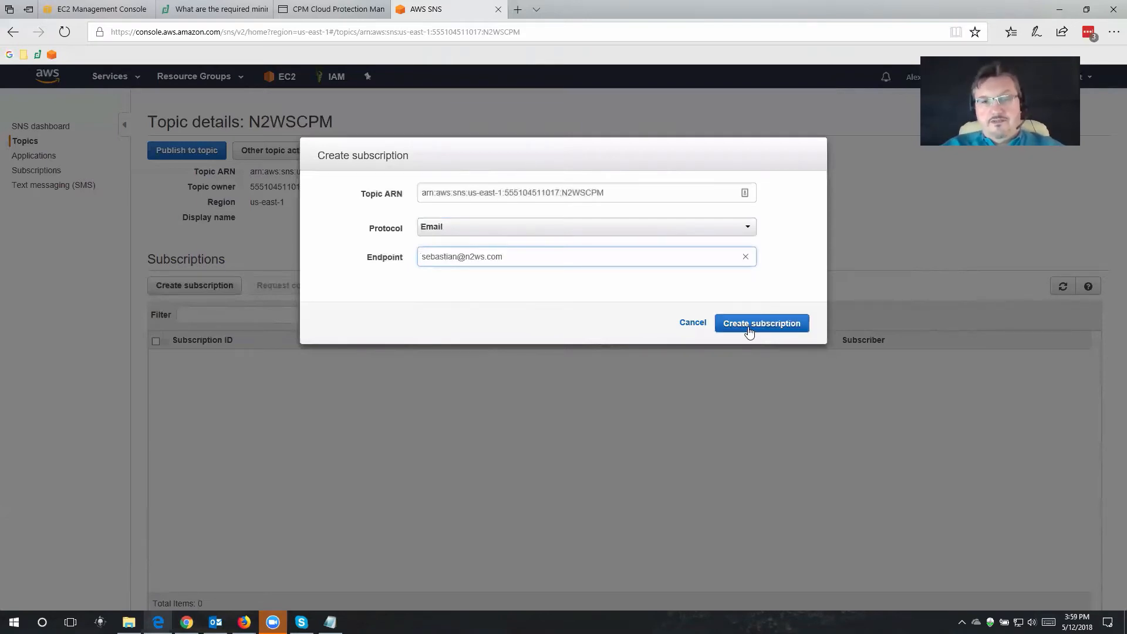
{"action": "left_click", "coordinate": [761, 323]}
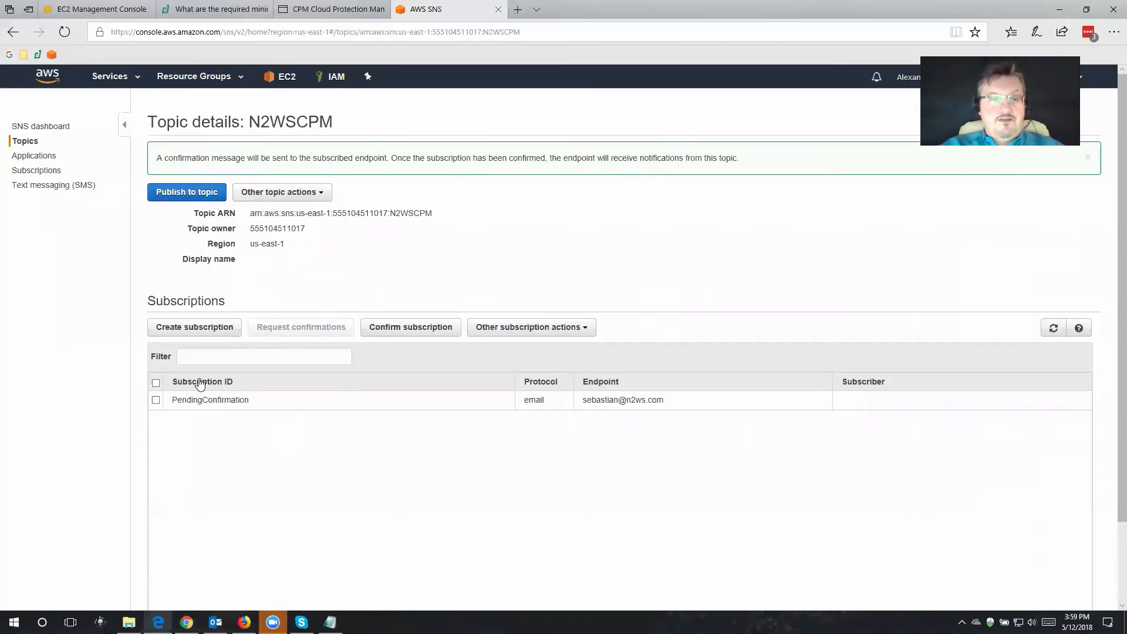
{"action": "left_click", "coordinate": [1086, 157]}
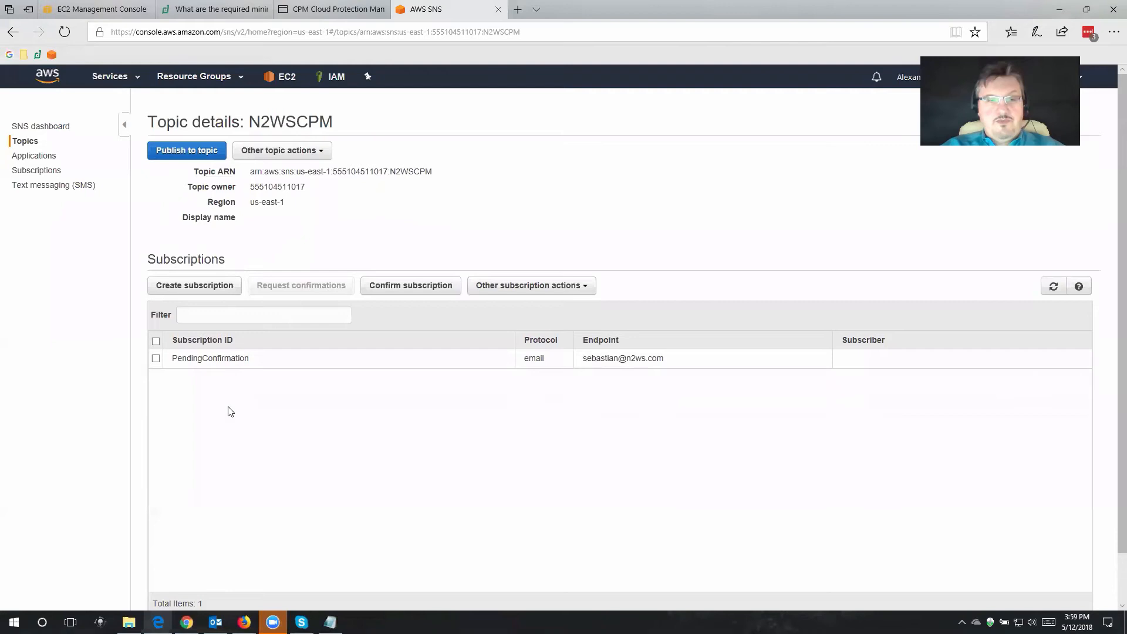
{"action": "mouse_move", "coordinate": [321, 399]}
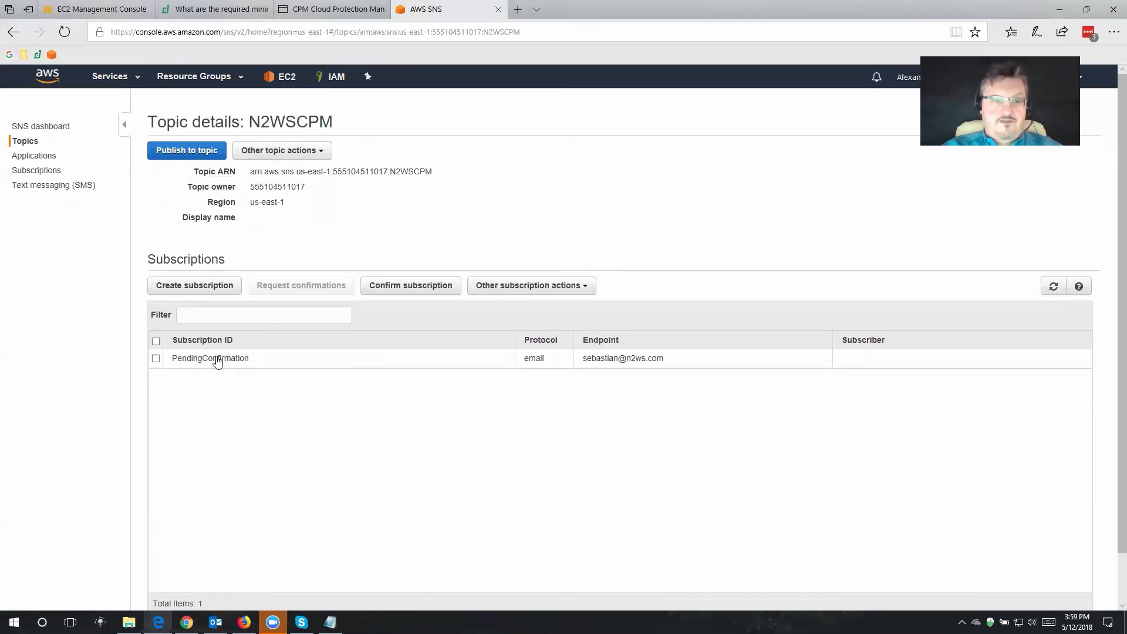
Step: Switch back to the CPM browser tab showing Notifications Settings
{"action": "left_click", "coordinate": [331, 9]}
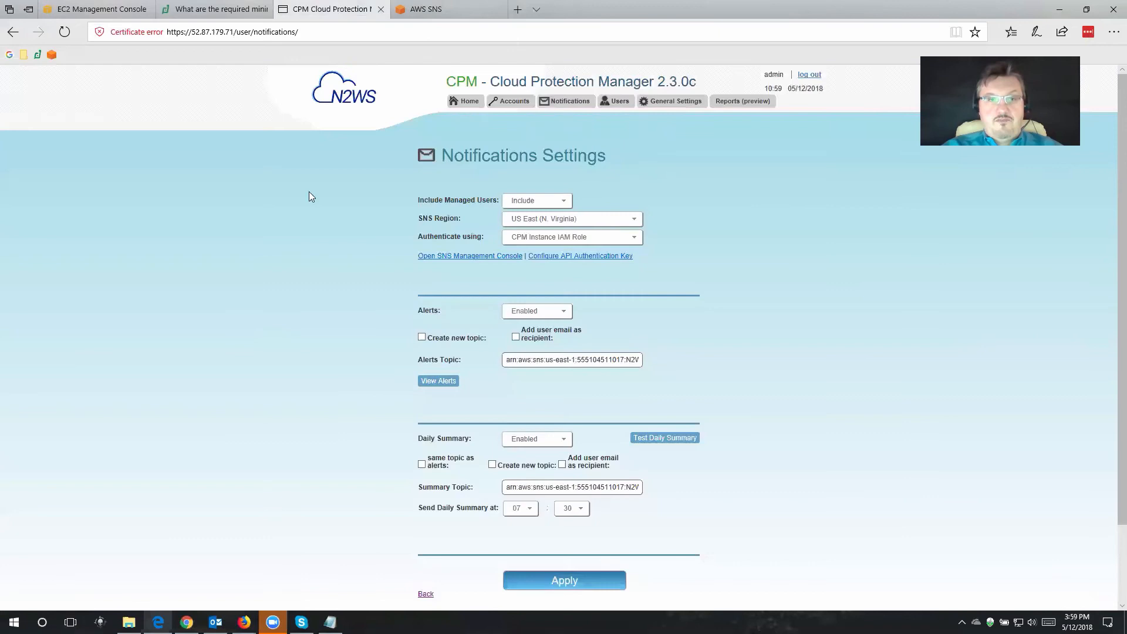
{"action": "mouse_move", "coordinate": [332, 278]}
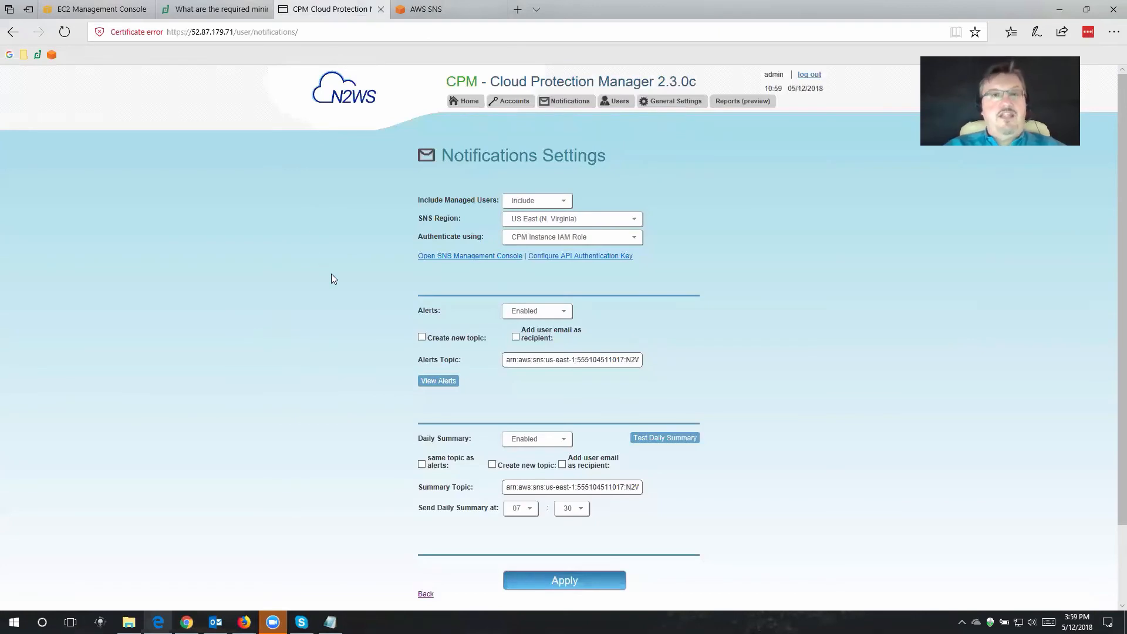